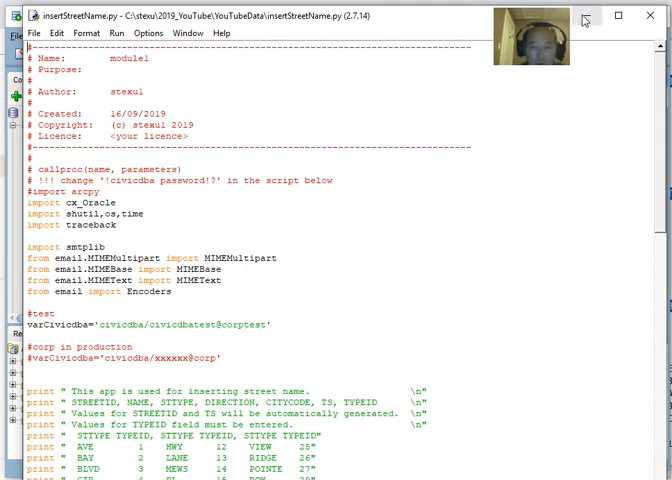
{"action": "mouse_move", "coordinate": [588, 20]}
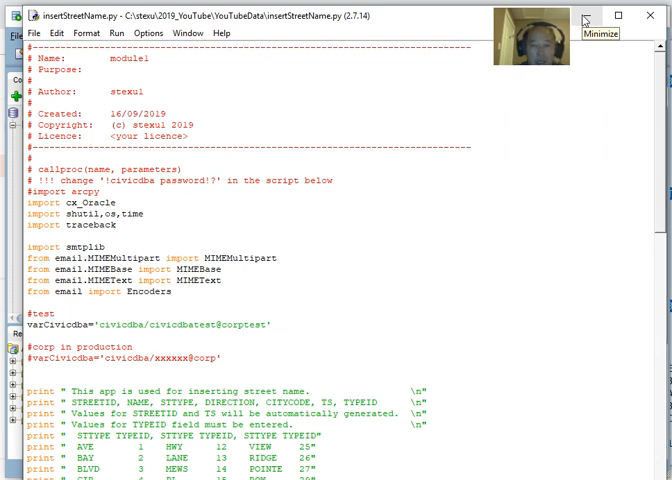
{"action": "mouse_move", "coordinate": [584, 20]}
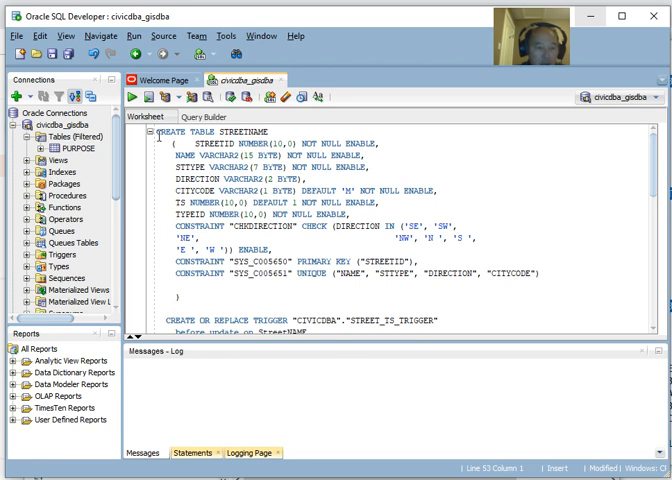
{"action": "mouse_move", "coordinate": [450, 152]}
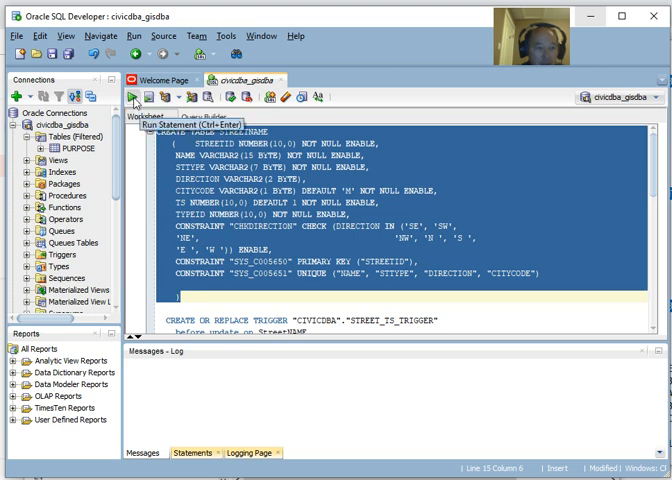
Run the CREATE TABLE STREETNAME statement and refresh the Tables node so STREETNAME appears
{"action": "left_click", "coordinate": [152, 96]}
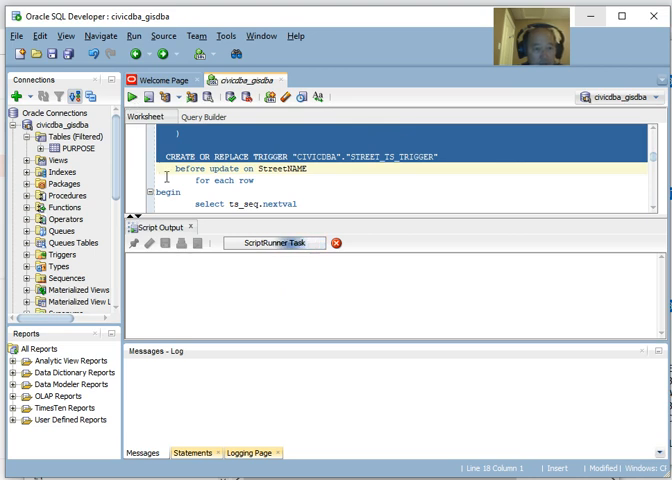
{"action": "left_click", "coordinate": [128, 96]}
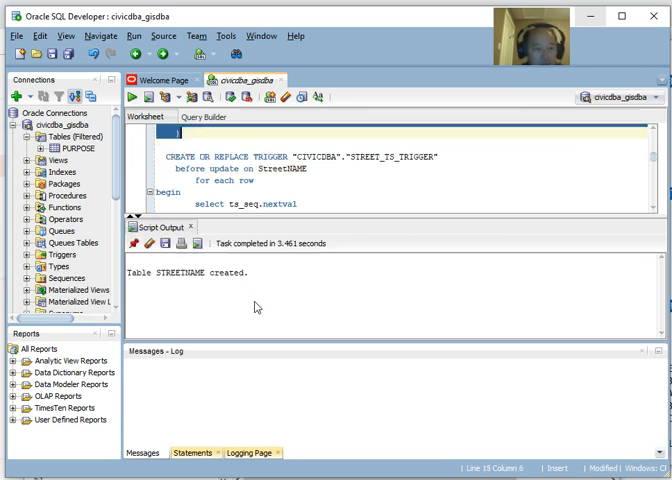
{"action": "mouse_move", "coordinate": [338, 184]}
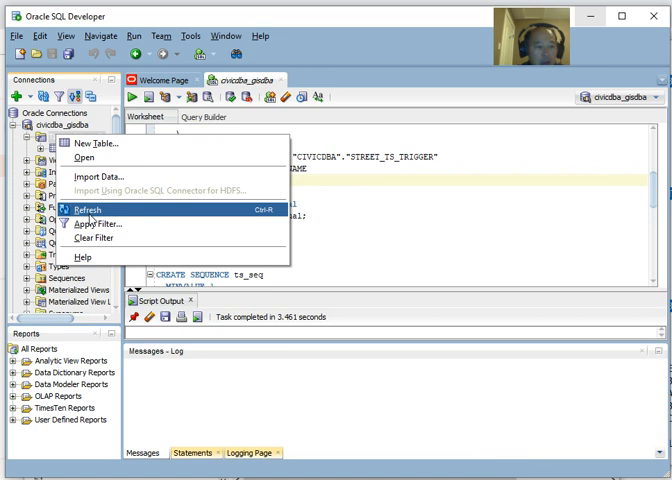
{"action": "left_click", "coordinate": [84, 208]}
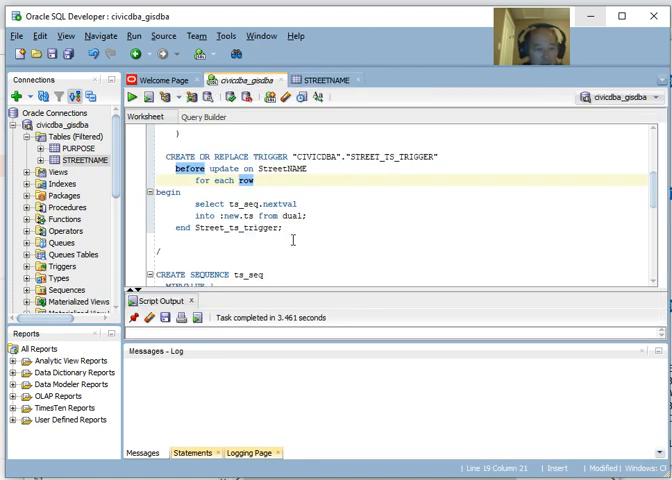
Select and run the CREATE SEQUENCE ts_seq statement
{"action": "scroll", "scroll_direction": "up", "scroll_amount": 3}
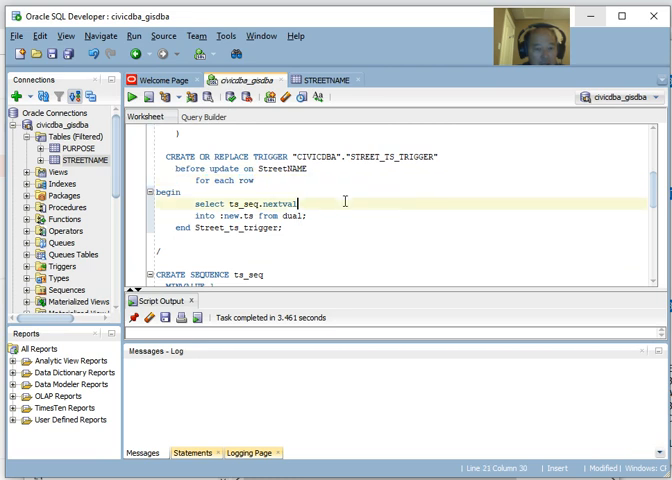
{"action": "scroll", "scroll_direction": "down", "scroll_amount": 3}
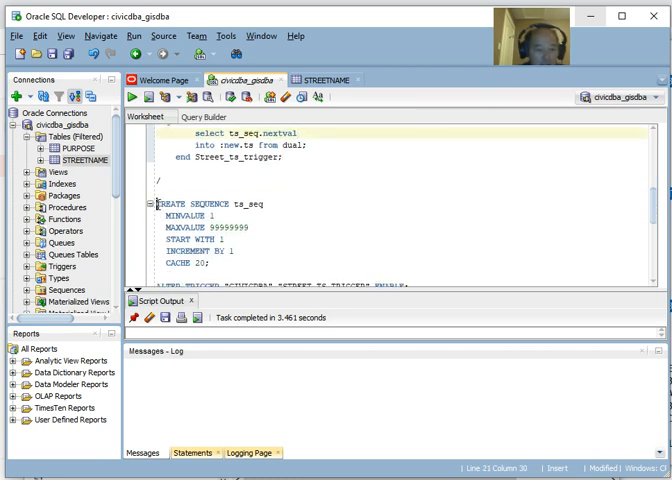
{"action": "left_click_drag", "start_coordinate": [156, 200], "coordinate": [222, 270]}
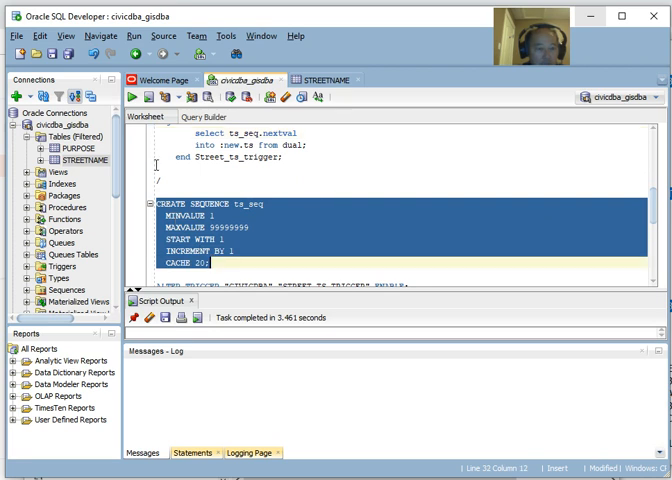
{"action": "left_click", "coordinate": [152, 98]}
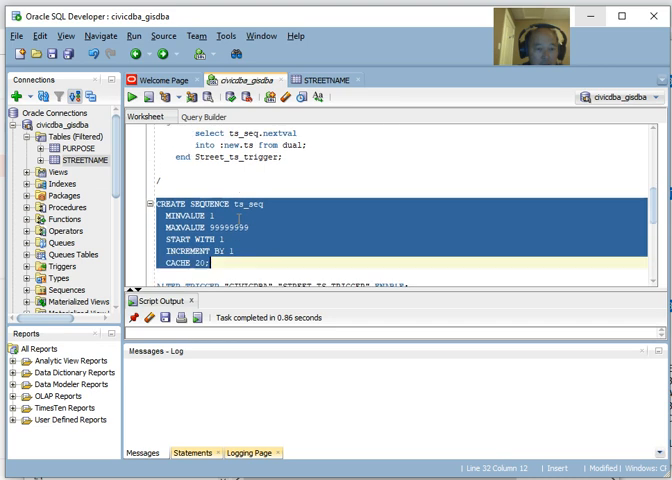
Run the CREATE OR REPLACE TRIGGER STREET_TS_TRIGGER block that stamps TS on update
{"action": "scroll", "scroll_direction": "up", "scroll_amount": 3}
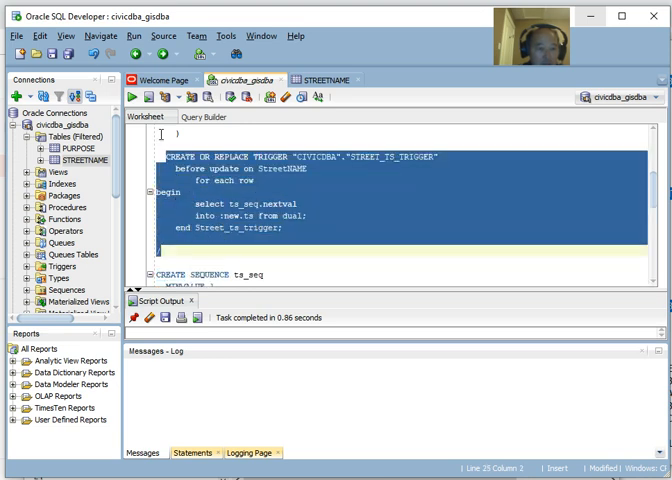
{"action": "left_click", "coordinate": [152, 96]}
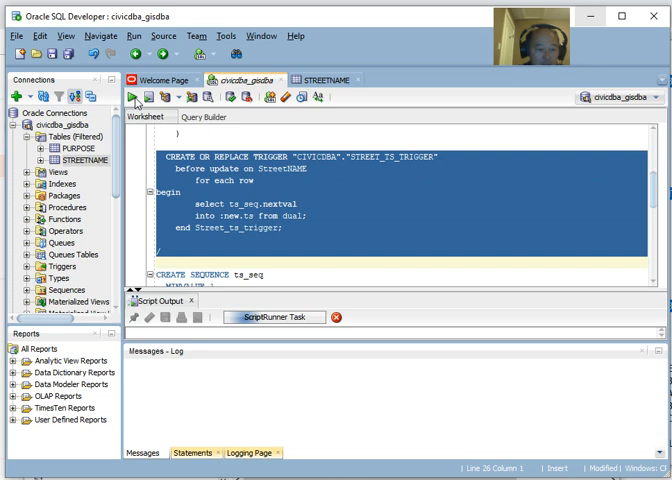
{"action": "left_click", "coordinate": [132, 96]}
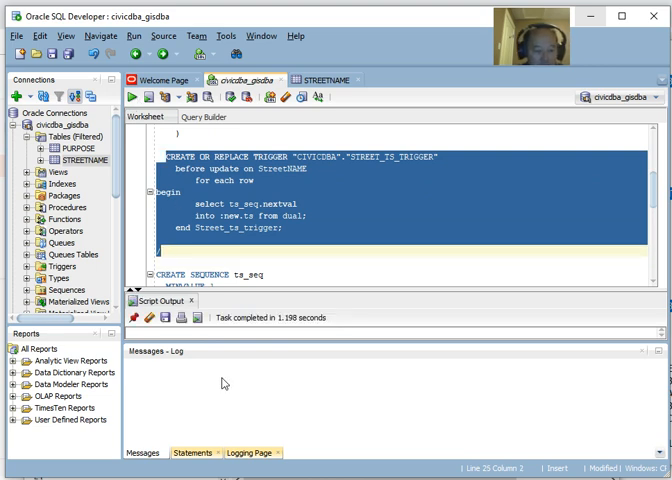
{"action": "scroll", "scroll_direction": "down", "scroll_amount": 3}
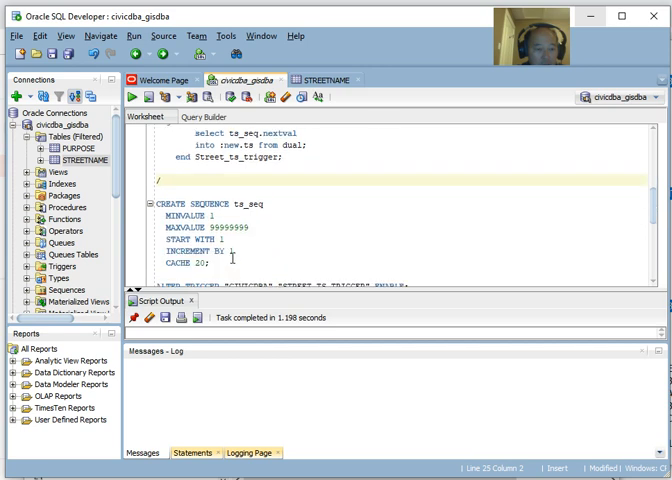
{"action": "scroll", "scroll_direction": "down", "scroll_amount": 3}
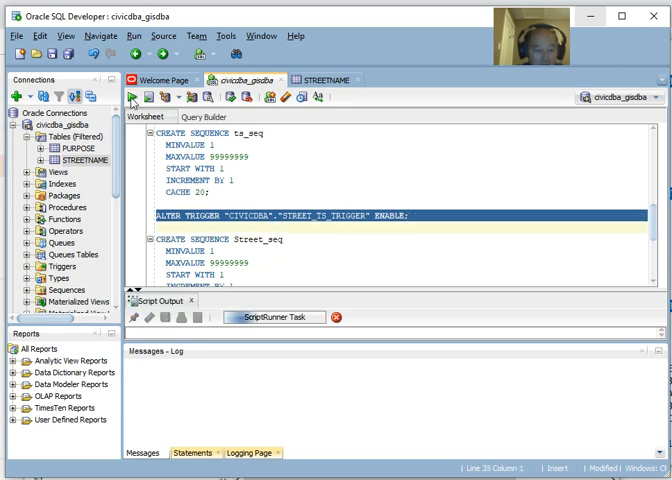
Run the ALTER TRIGGER STREET_TS_TRIGGER ENABLE statement
{"action": "left_click", "coordinate": [144, 96]}
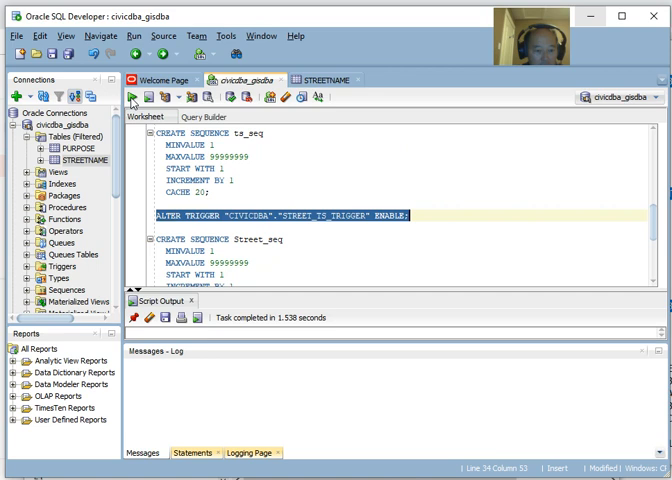
{"action": "left_click", "coordinate": [246, 252]}
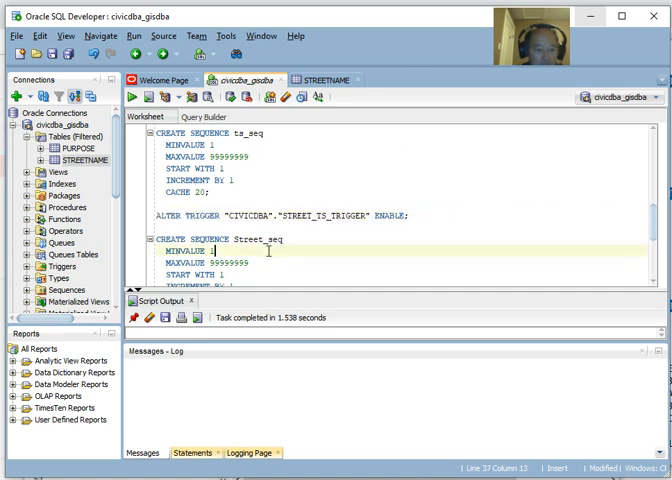
{"action": "scroll", "scroll_direction": "down", "scroll_amount": 3}
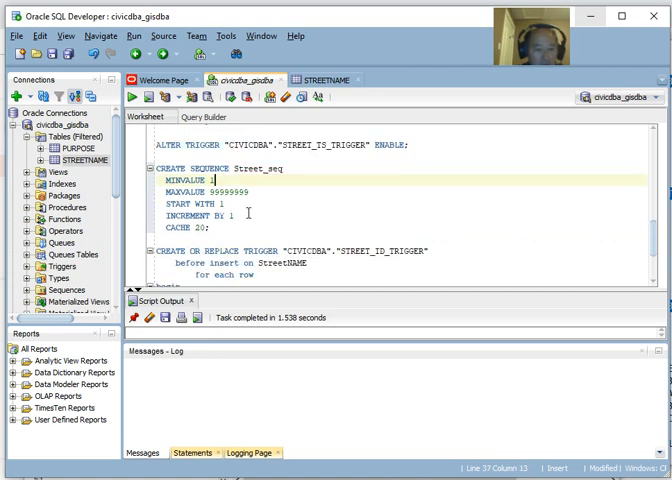
{"action": "mouse_move", "coordinate": [272, 232]}
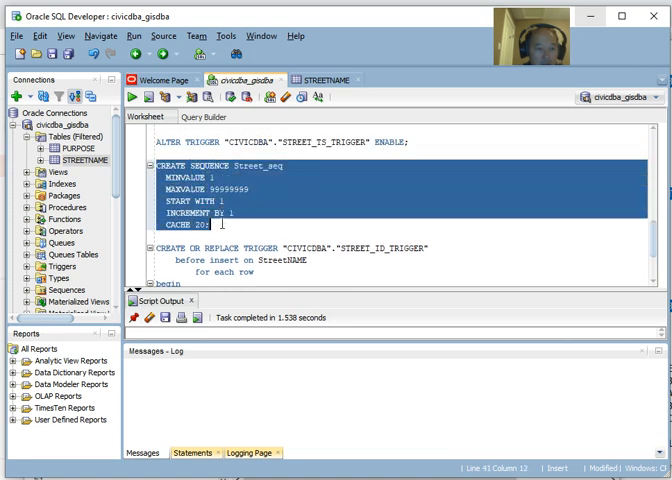
Create the Street_seq sequence and STREET_ID_TRIGGER for inserts on STREETNAME, then enable the trigger
{"action": "left_click", "coordinate": [152, 98]}
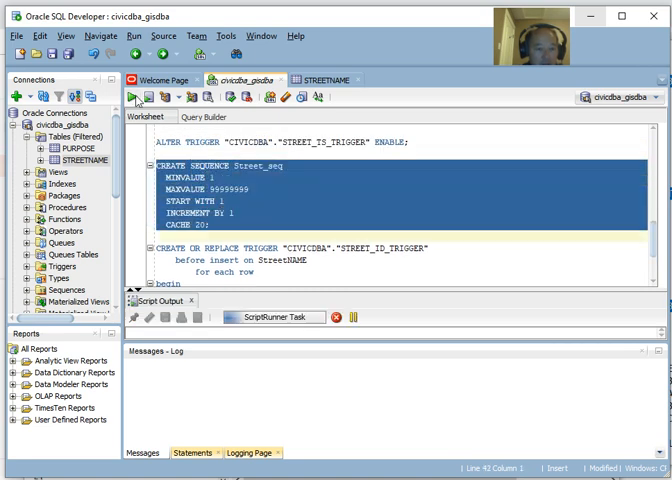
{"action": "left_click", "coordinate": [134, 96]}
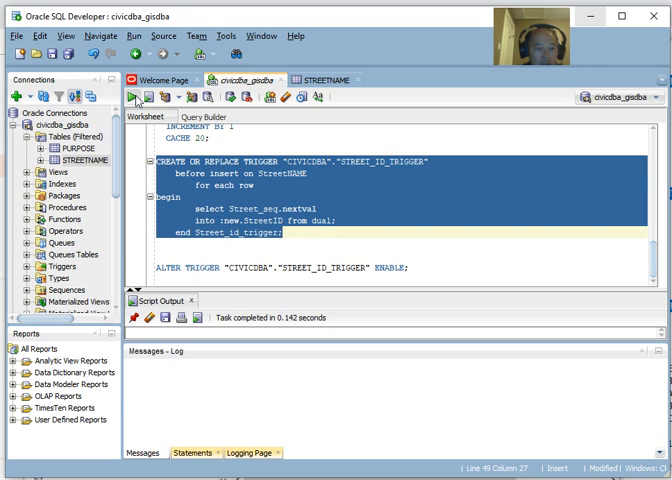
{"action": "left_click", "coordinate": [132, 96]}
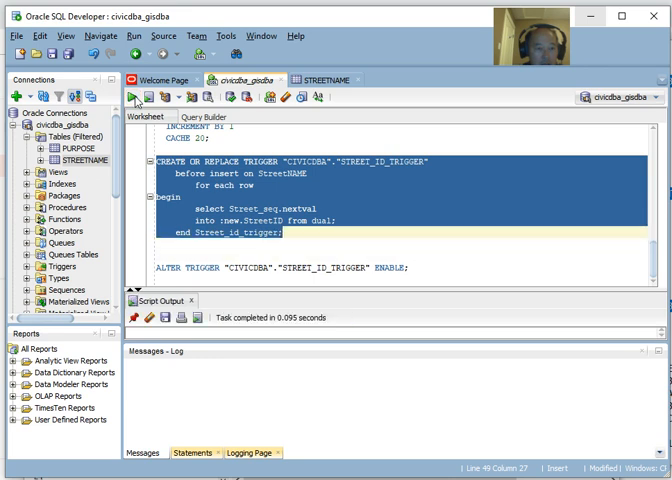
{"action": "mouse_move", "coordinate": [158, 268]}
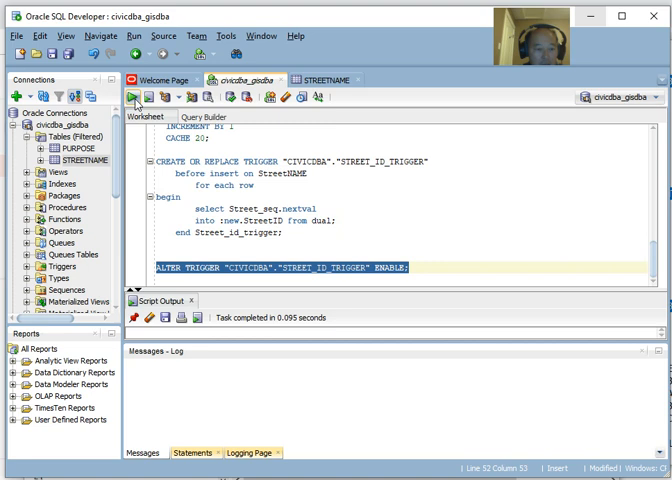
{"action": "left_click", "coordinate": [152, 96]}
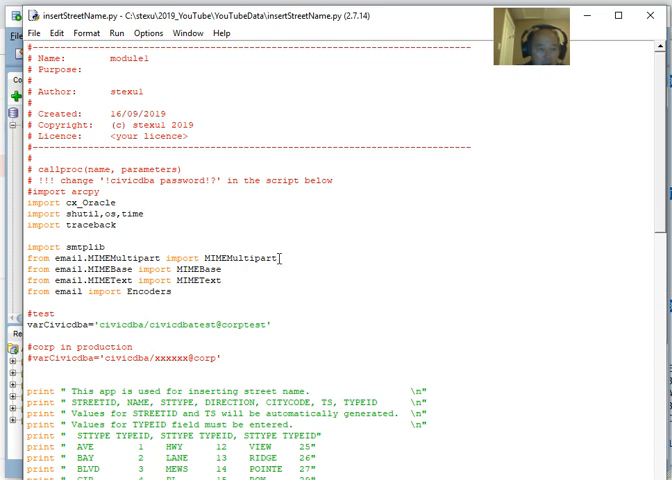
{"action": "scroll", "scroll_direction": "down", "scroll_amount": 3}
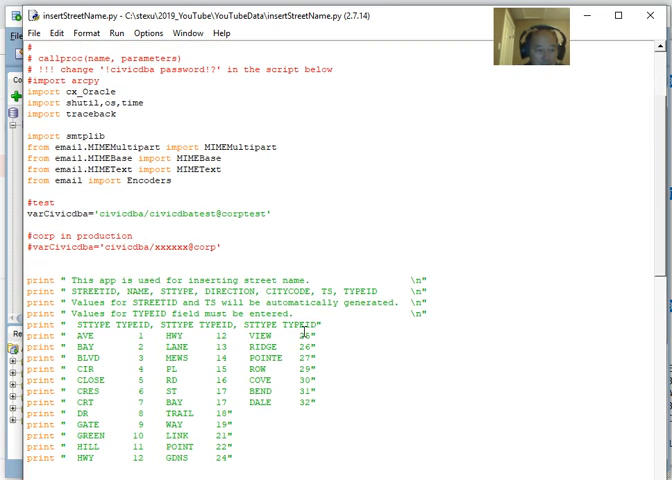
{"action": "scroll", "scroll_direction": "down", "scroll_amount": 3}
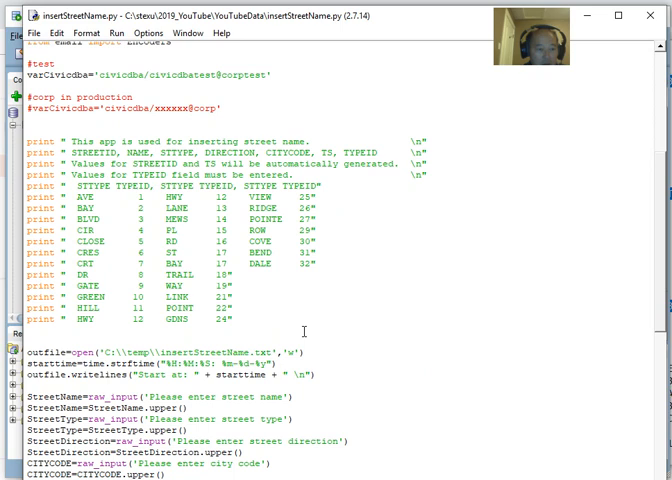
{"action": "scroll", "scroll_direction": "down", "scroll_amount": 3}
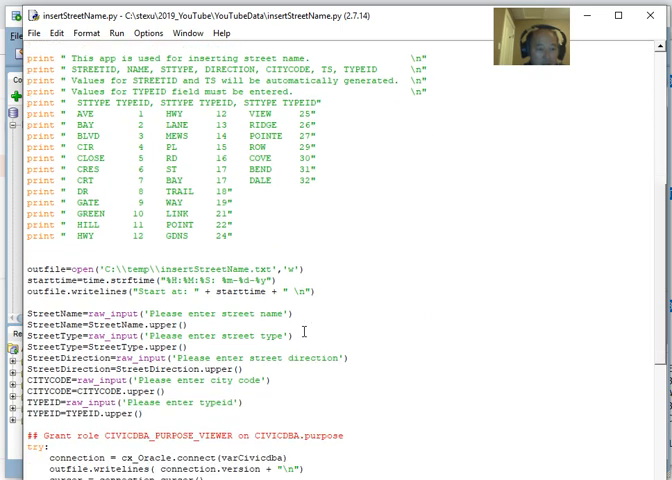
{"action": "scroll", "scroll_direction": "up", "scroll_amount": 3}
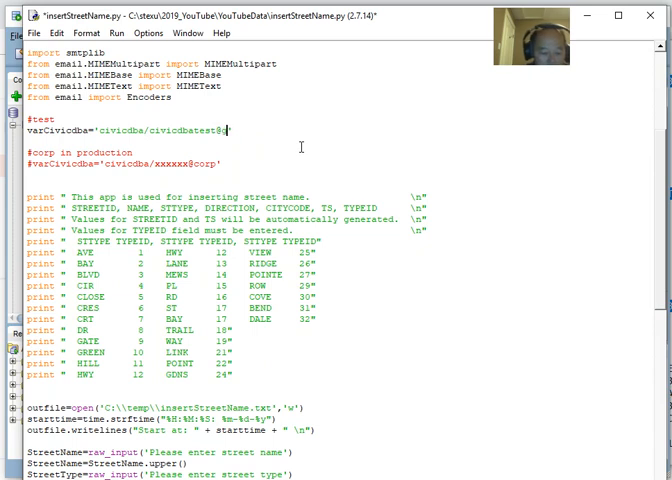
{"action": "type", "text": "gisdba"}
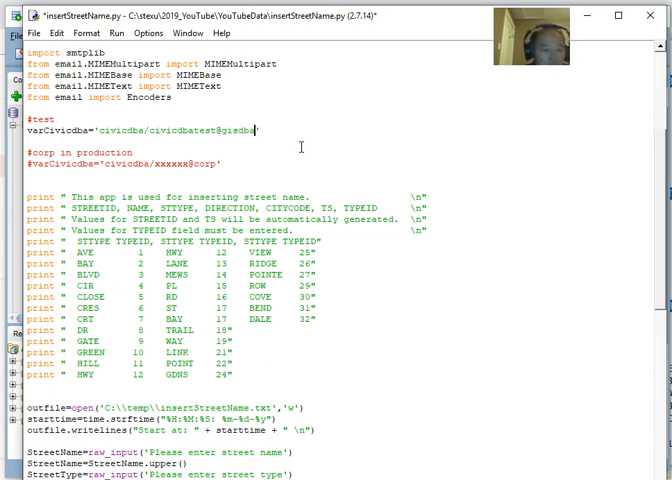
Scroll through the script's cx_Oracle connection, INSERT statement and error-handling code
{"action": "scroll", "scroll_direction": "down", "scroll_amount": 3}
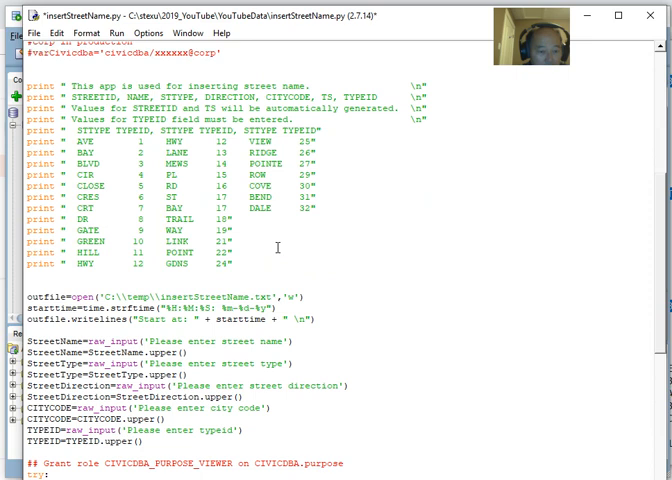
{"action": "scroll", "scroll_direction": "down", "scroll_amount": 3}
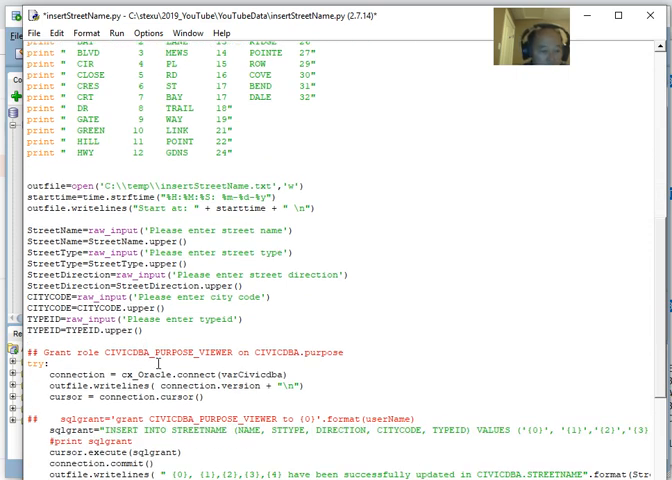
{"action": "scroll", "scroll_direction": "down", "scroll_amount": 3}
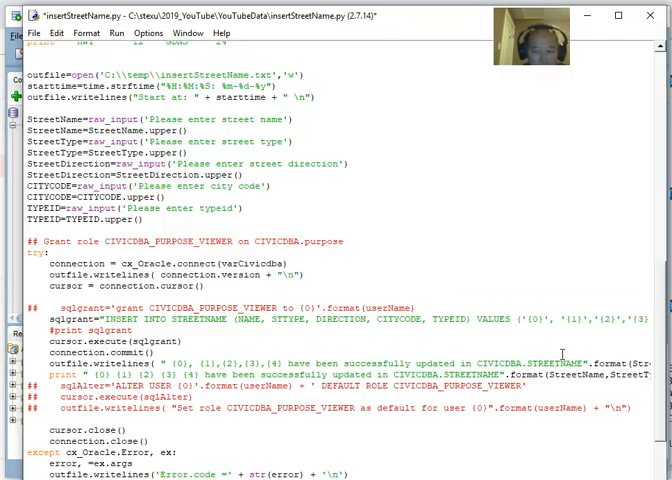
{"action": "scroll", "scroll_direction": "down", "scroll_amount": 3}
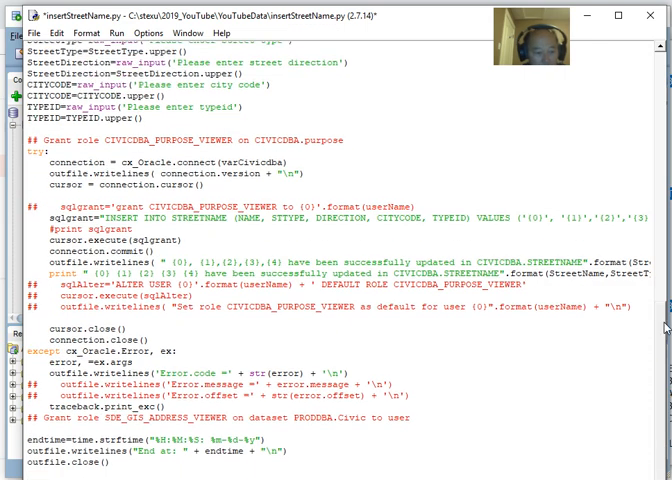
{"action": "scroll", "scroll_direction": "up", "scroll_amount": 3}
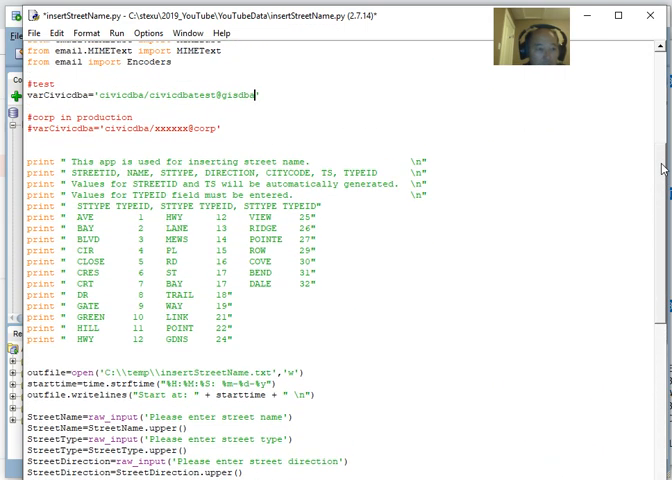
Run insertStreetName.py from IDLE's Run menu to start its prompts in the shell
{"action": "left_click", "coordinate": [118, 32]}
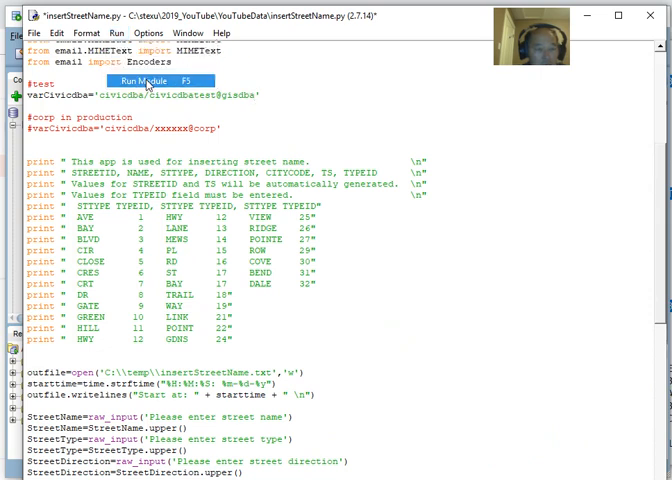
{"action": "left_click", "coordinate": [160, 80]}
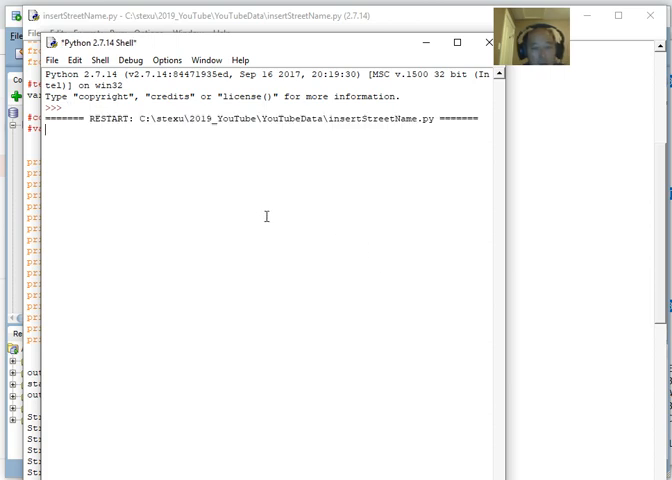
{"action": "key", "text": "Return"}
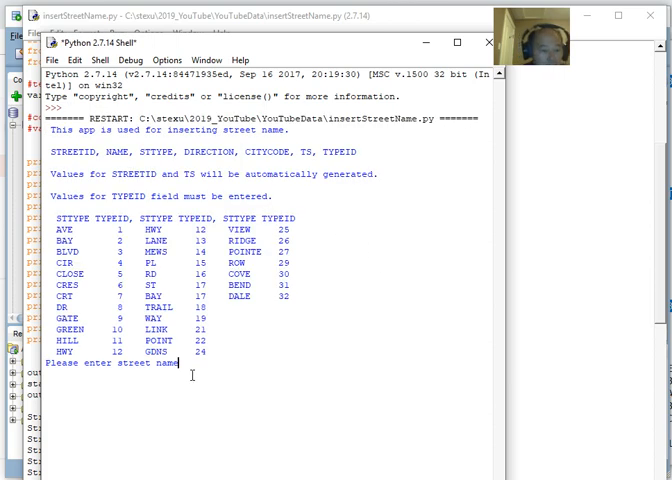
{"action": "mouse_move", "coordinate": [366, 380]}
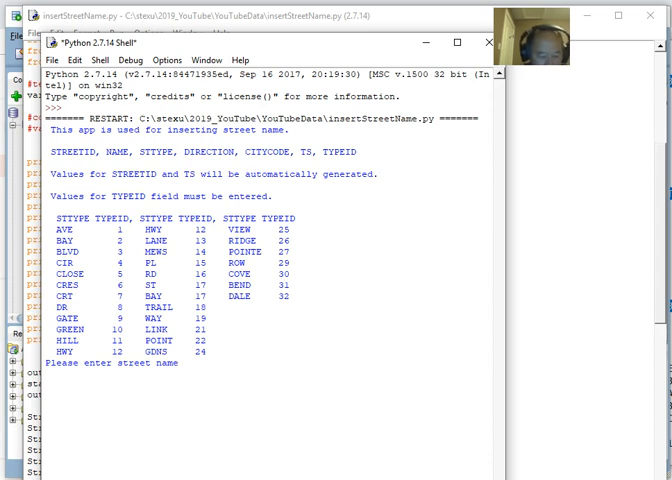
Answer the street name, street type 'crt', direction and city code prompts
{"action": "type", "text": "done"}
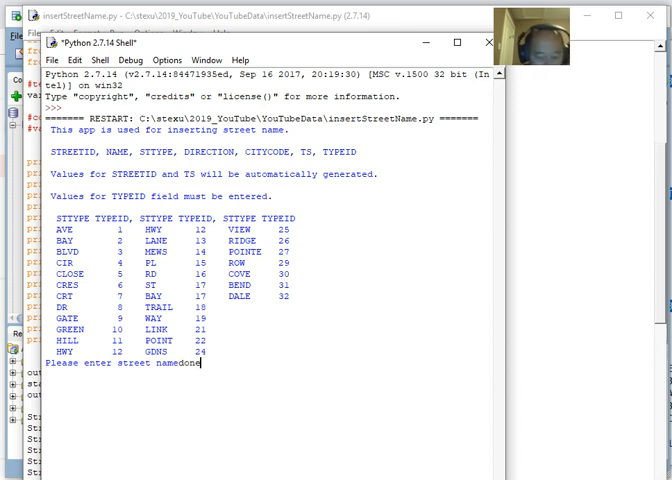
{"action": "type", "text": "wel"}
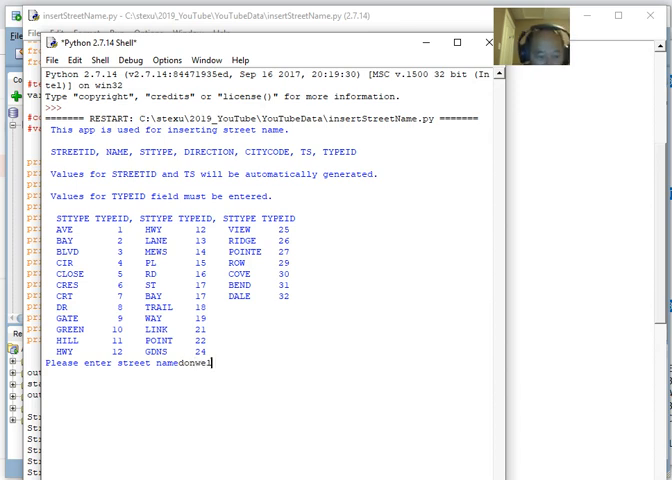
{"action": "key", "text": "Return"}
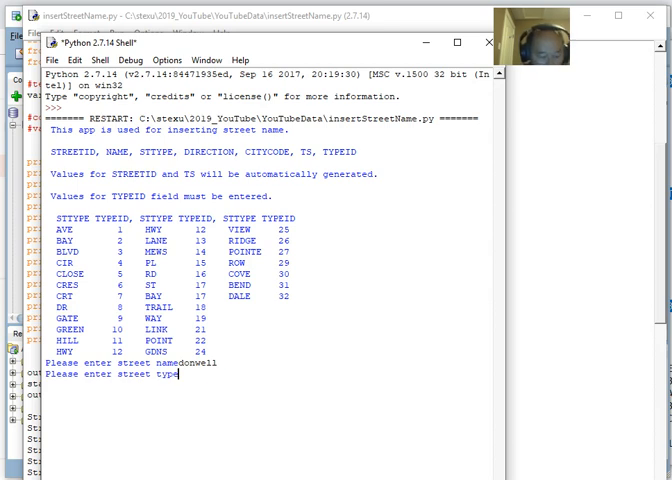
{"action": "type", "text": "crt"}
{"action": "type", "text": "sw"}
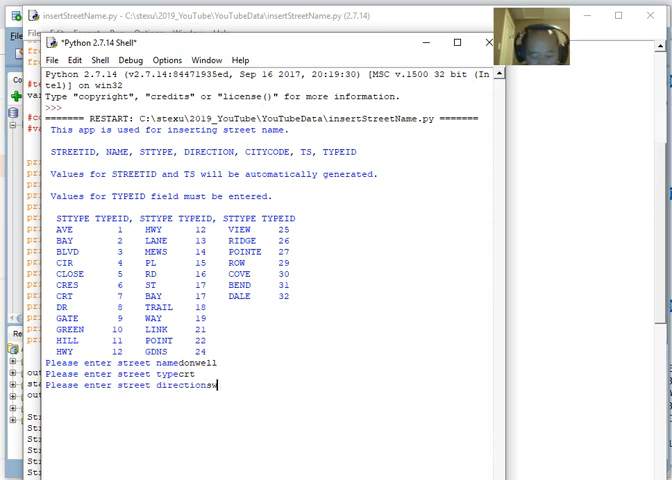
{"action": "key", "text": "Return"}
{"action": "type", "text": "m"}
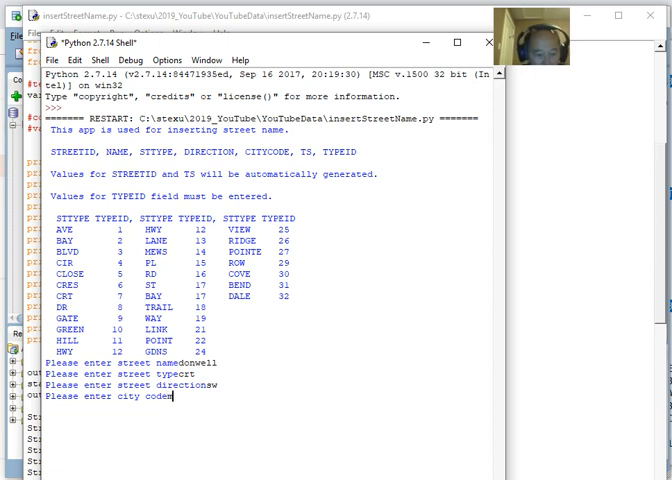
{"action": "key", "text": "Return"}
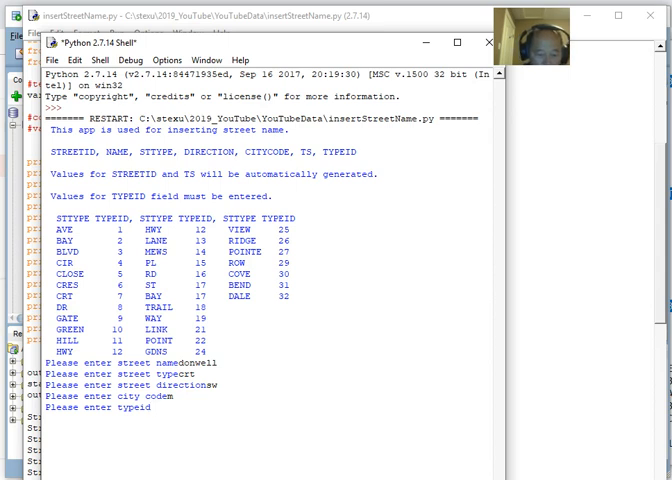
Enter 7 as the type id so the street record is submitted for insertion
{"action": "type", "text": "7"}
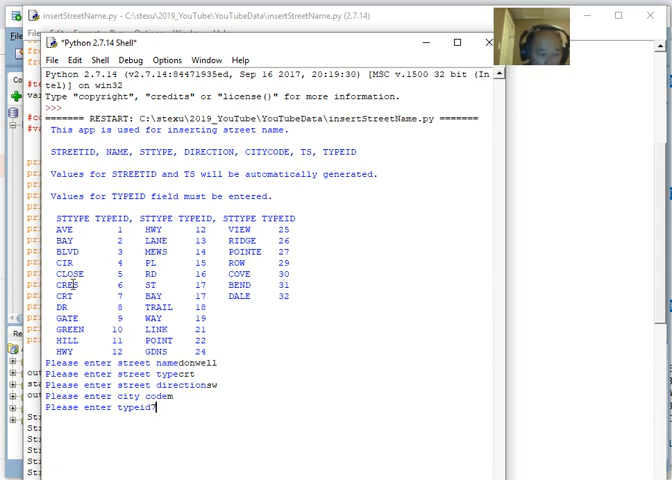
{"action": "type", "text": "7"}
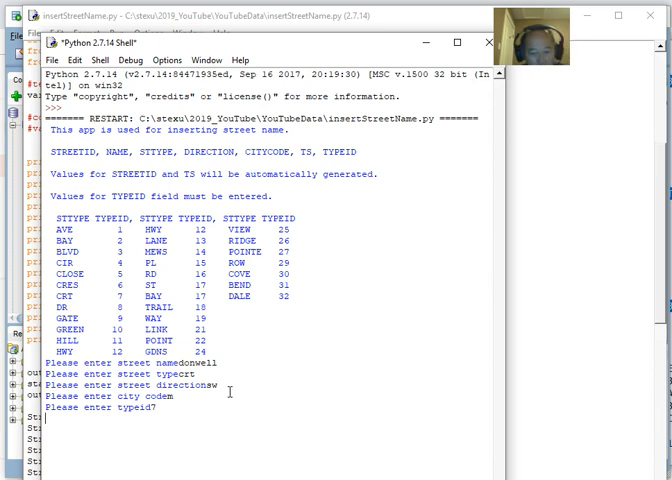
{"action": "key", "text": "Return"}
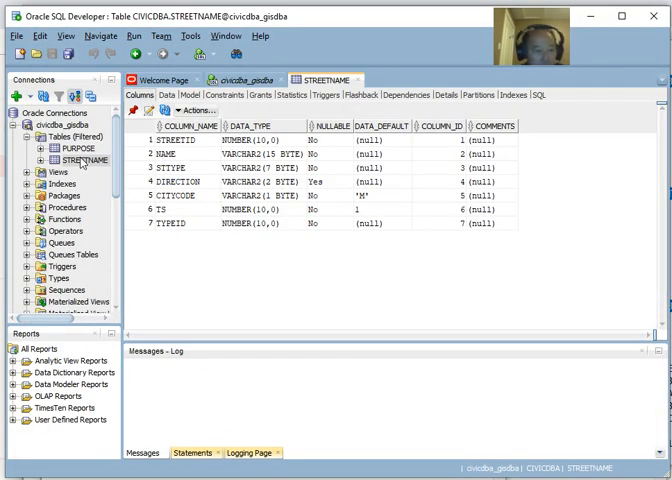
{"action": "mouse_move", "coordinate": [60, 148]}
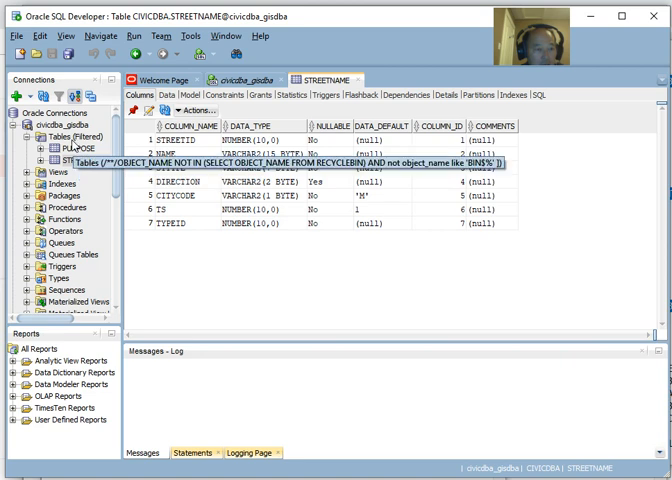
Refresh the Tables node and show STREETNAME's data with the DOSWELL CRT row, STREETID 1, TYPEID 7
{"action": "right_click", "coordinate": [72, 140]}
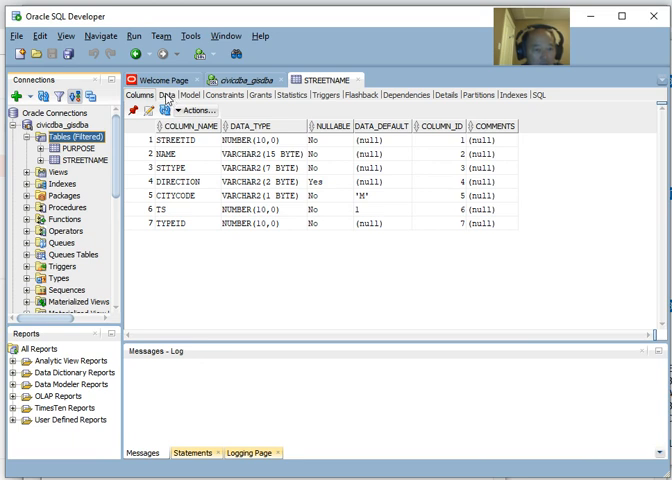
{"action": "left_click", "coordinate": [160, 96]}
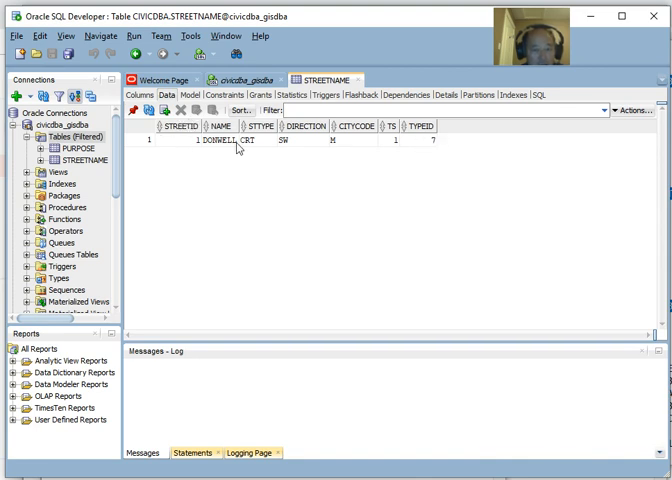
{"action": "mouse_move", "coordinate": [396, 156]}
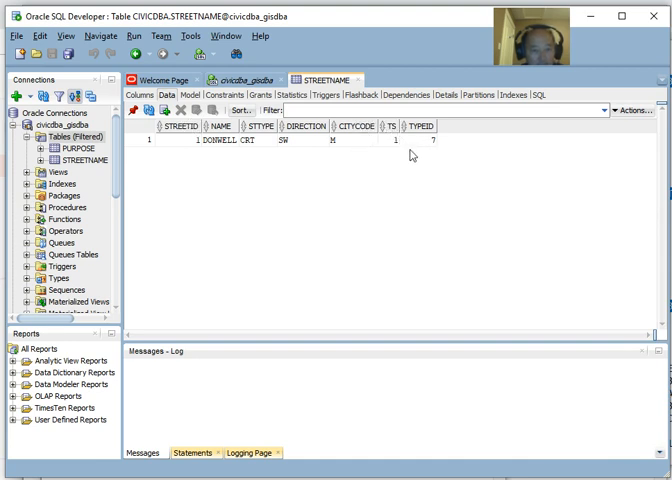
{"action": "mouse_move", "coordinate": [224, 280]}
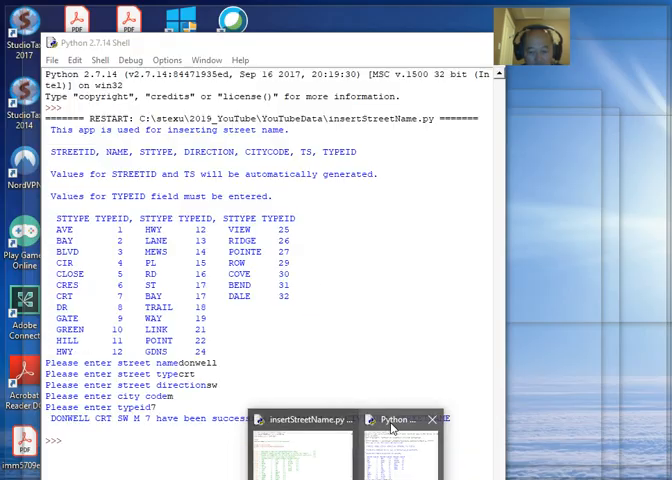
{"action": "mouse_move", "coordinate": [396, 428]}
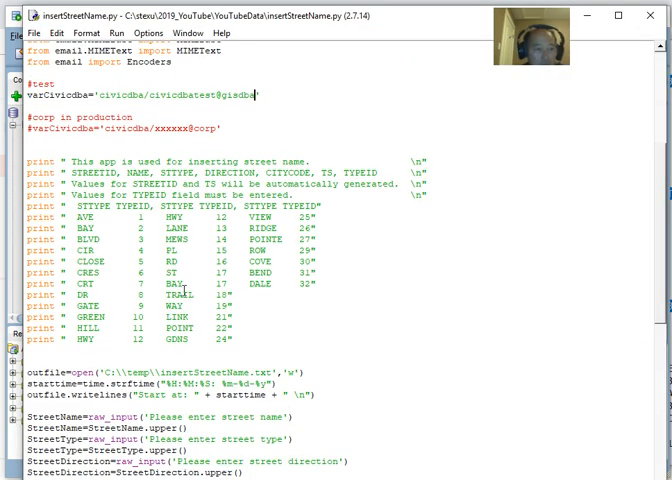
Scroll insertStreetName.py from its street-type help table down to the cx_Oracle connection and INSERT code
{"action": "scroll", "scroll_direction": "up", "scroll_amount": 3}
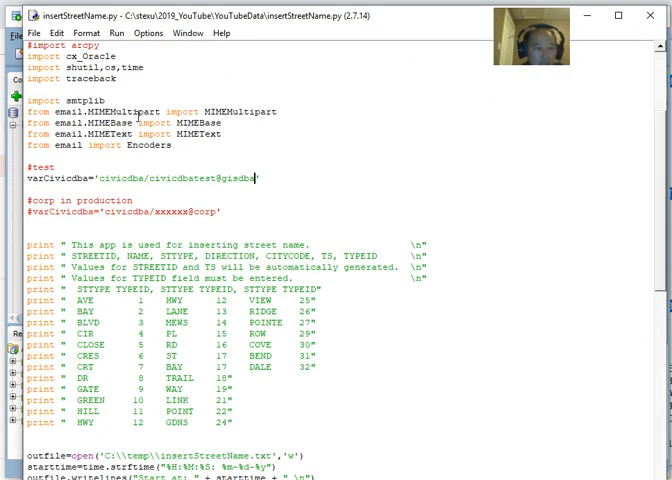
{"action": "scroll", "scroll_direction": "up", "scroll_amount": 3}
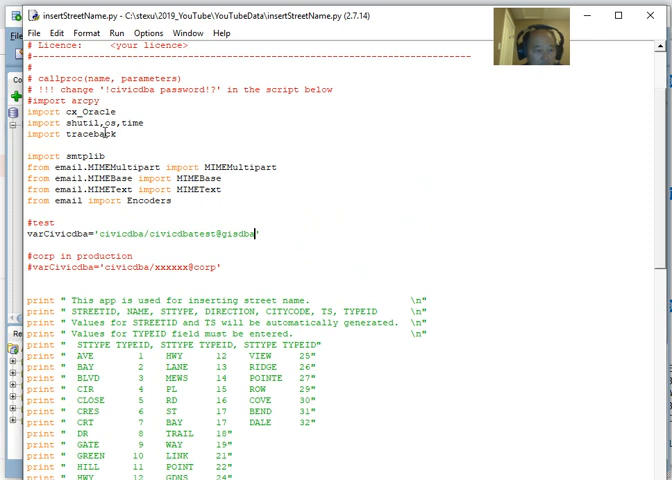
{"action": "scroll", "scroll_direction": "down", "scroll_amount": 3}
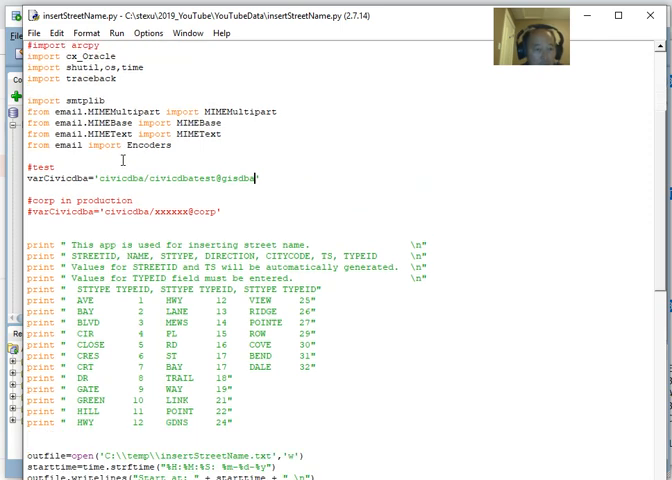
{"action": "scroll", "scroll_direction": "down", "scroll_amount": 3}
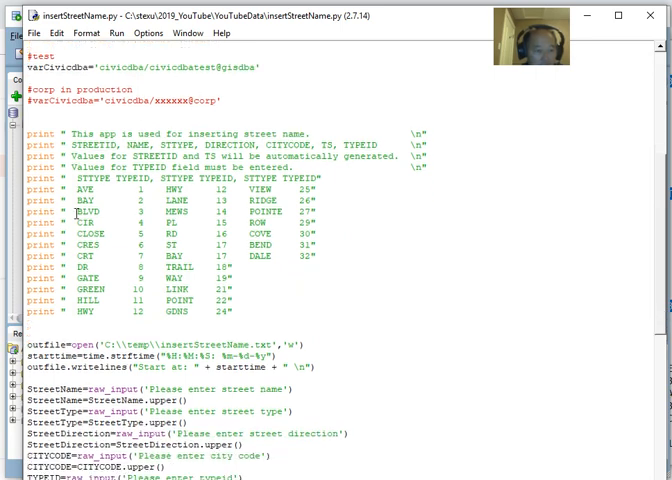
{"action": "scroll", "scroll_direction": "down", "scroll_amount": 3}
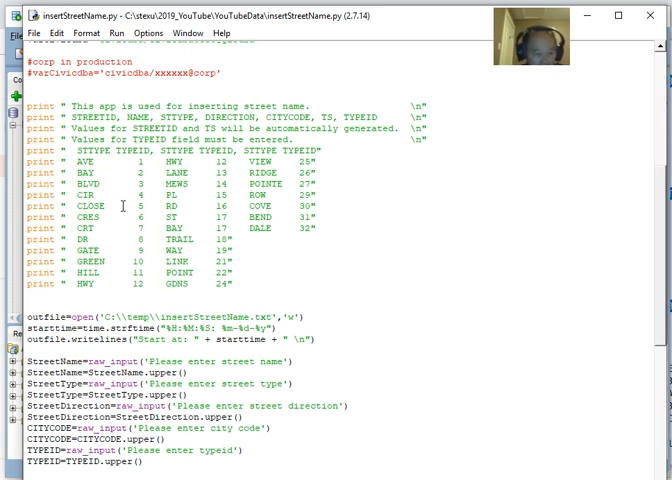
{"action": "mouse_move", "coordinate": [244, 270]}
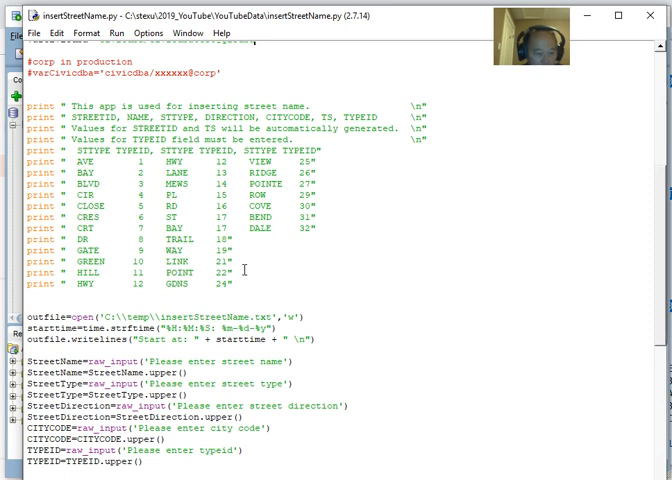
{"action": "scroll", "scroll_direction": "down", "scroll_amount": 3}
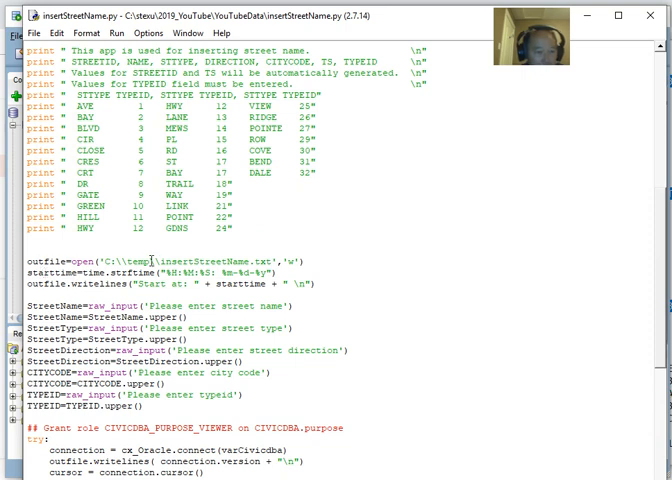
{"action": "scroll", "scroll_direction": "down", "scroll_amount": 3}
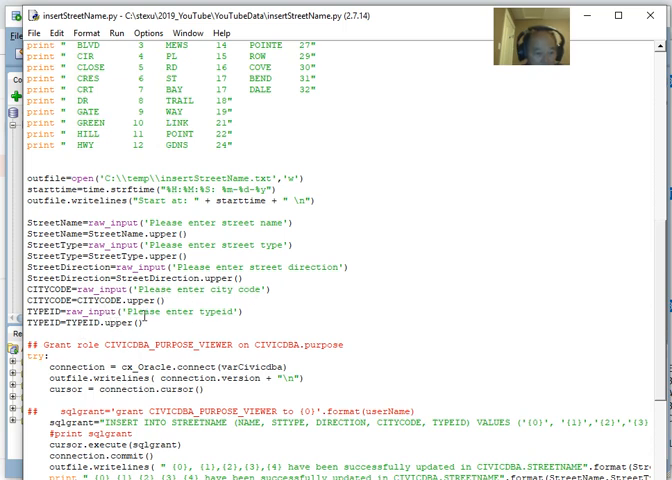
{"action": "scroll", "scroll_direction": "down", "scroll_amount": 3}
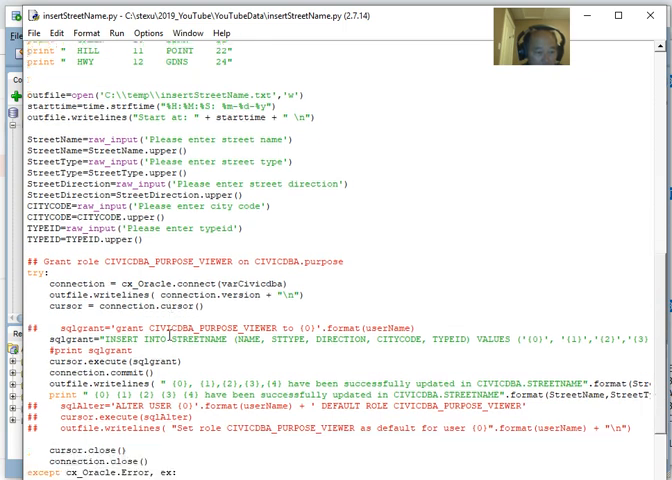
{"action": "scroll", "scroll_direction": "down", "scroll_amount": 3}
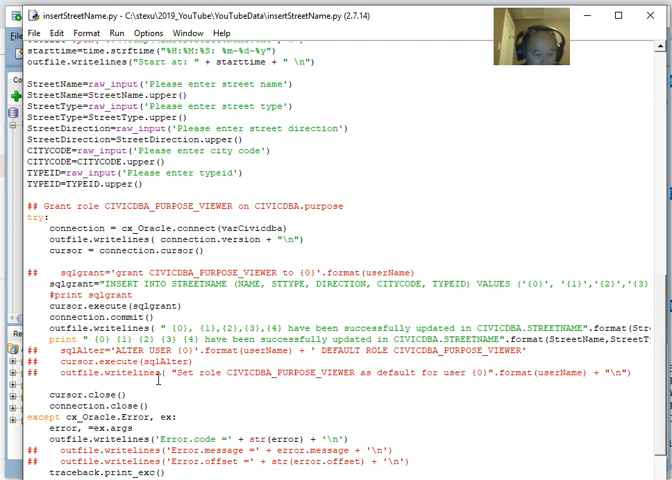
{"action": "scroll", "scroll_direction": "down", "scroll_amount": 3}
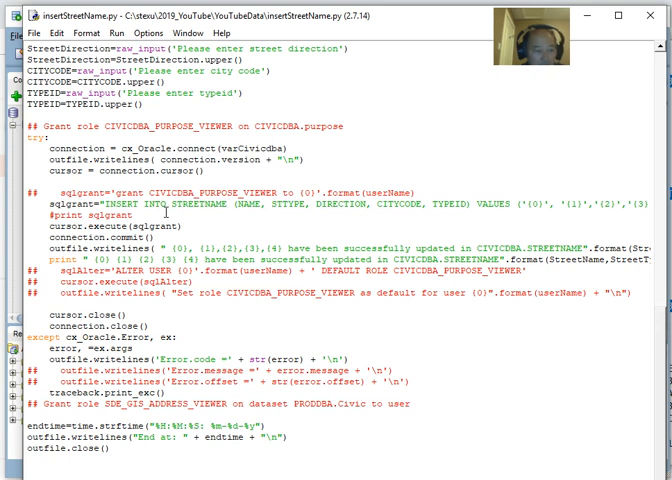
{"action": "mouse_move", "coordinate": [376, 208]}
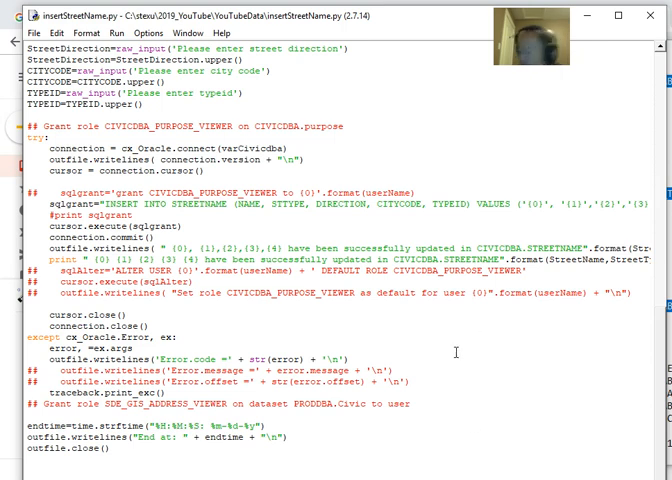
{"action": "mouse_move", "coordinate": [620, 428]}
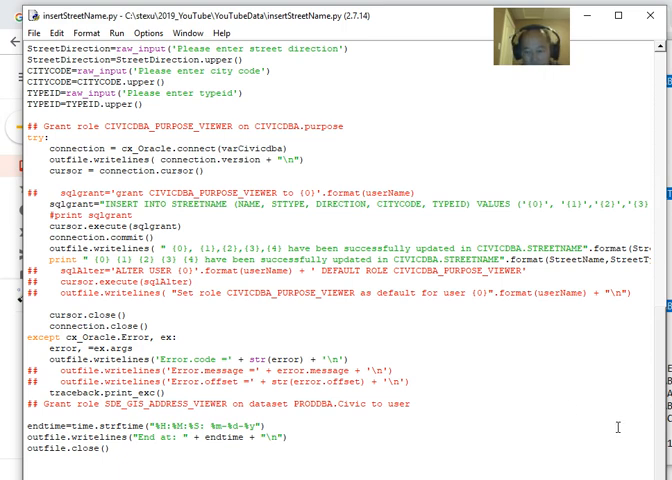
{"action": "mouse_move", "coordinate": [492, 332]}
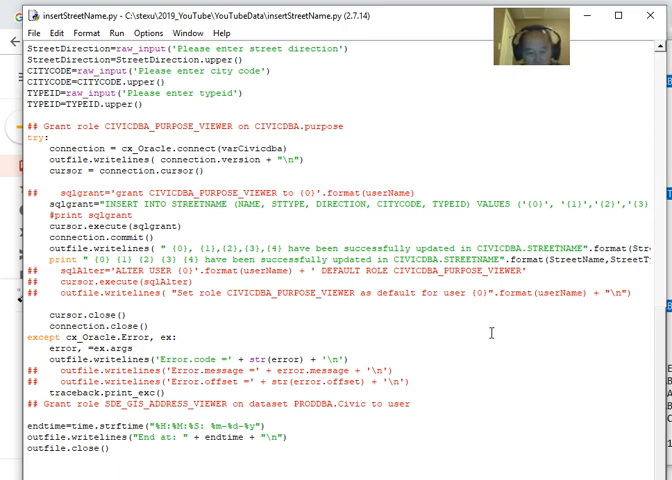